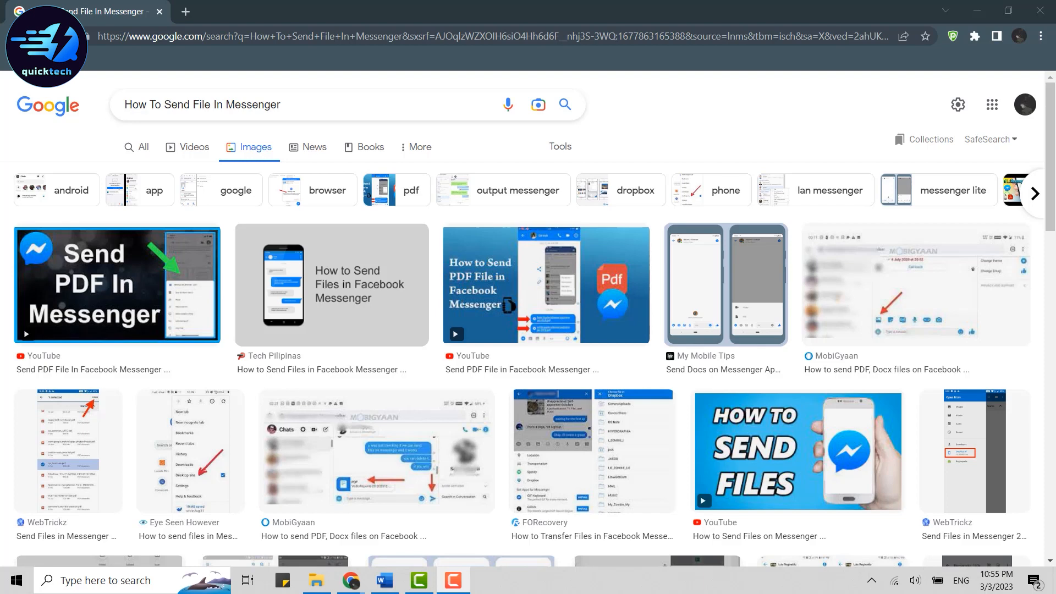
# Start a new blank browser tab beside the image search results.
pyautogui.click(184, 11)
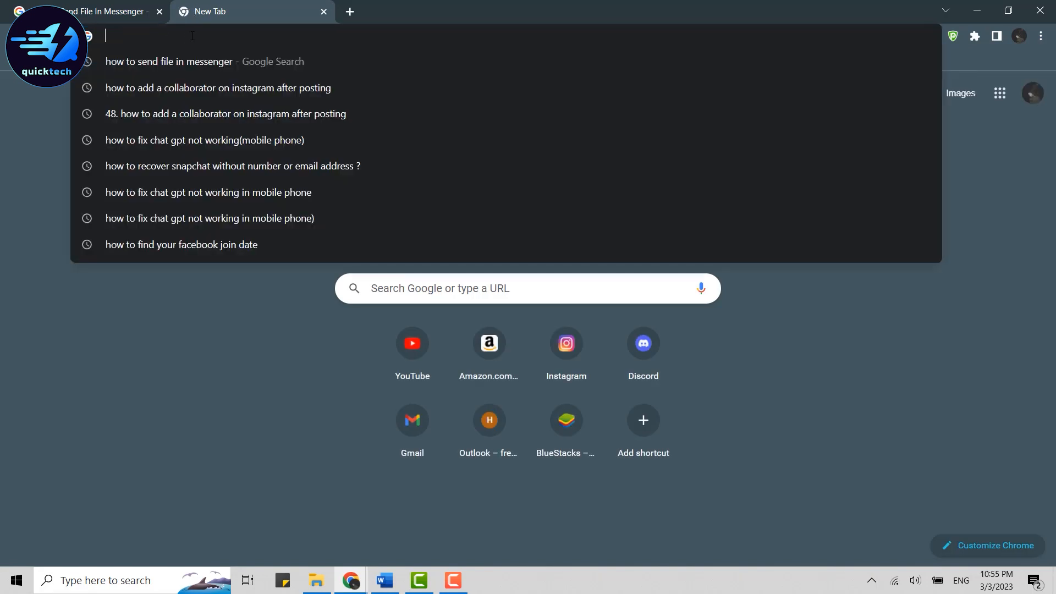
pyautogui.write('messenger.com')
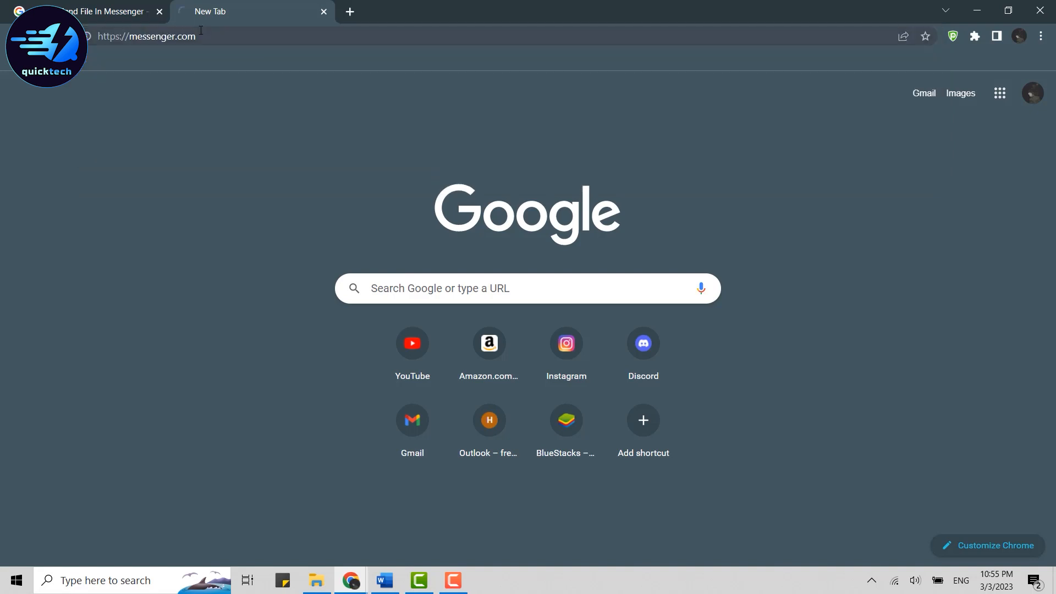
pyautogui.press('Enter')
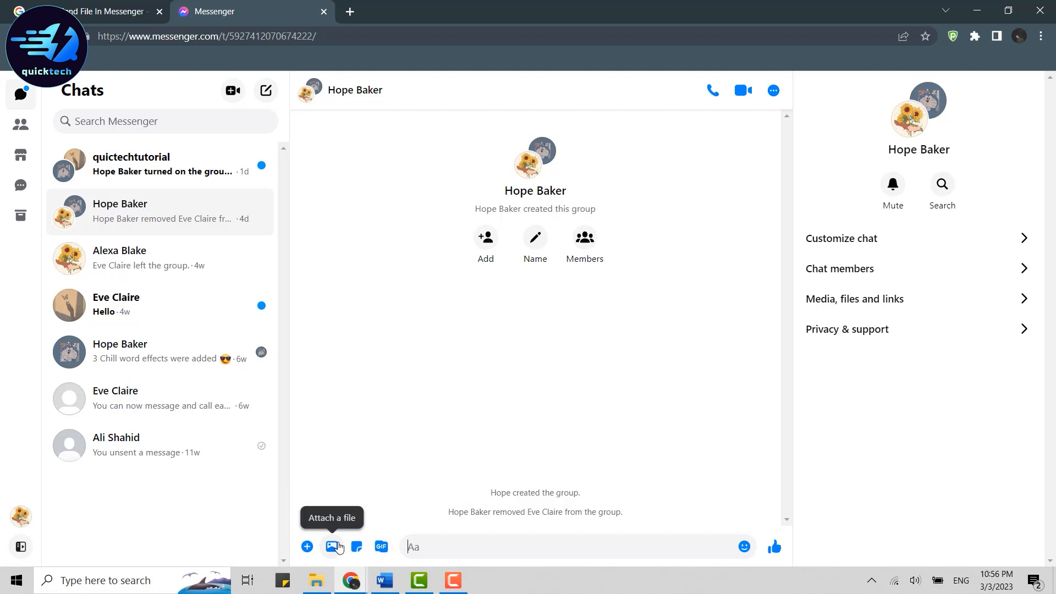
pyautogui.click(332, 547)
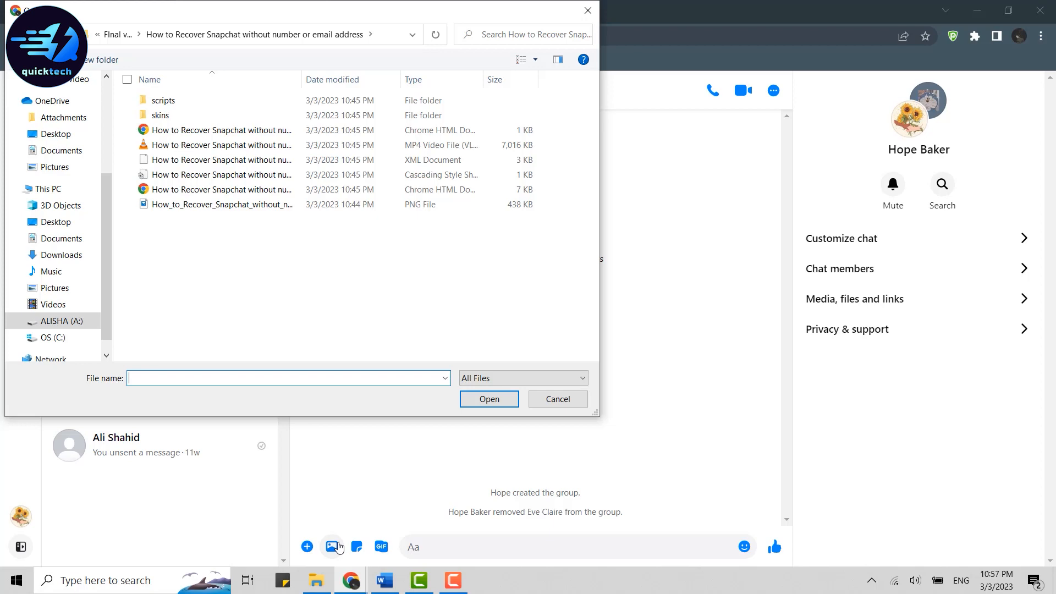
pyautogui.click(221, 160)
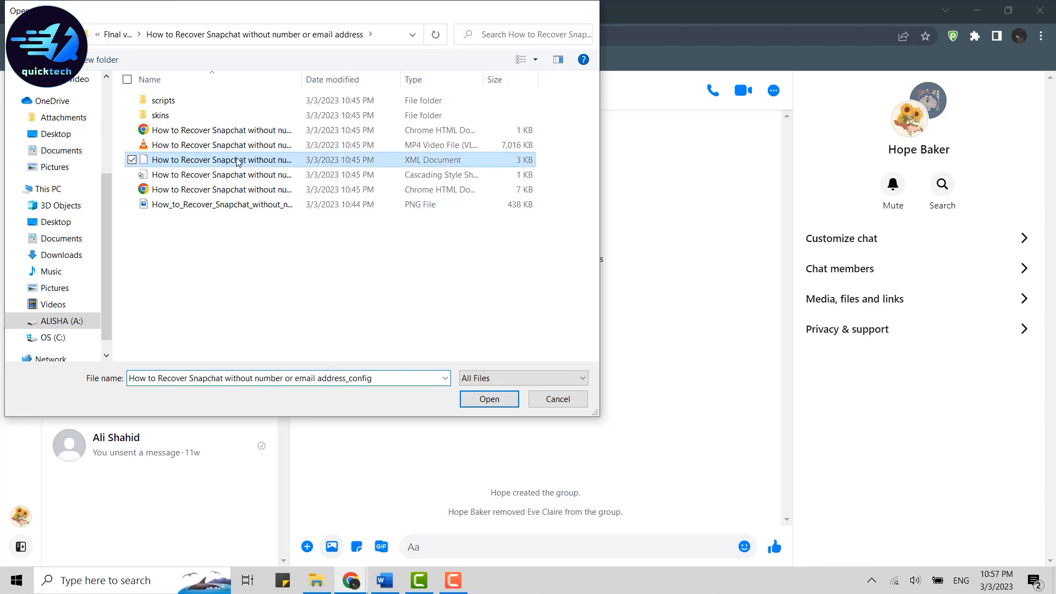
pyautogui.click(488, 398)
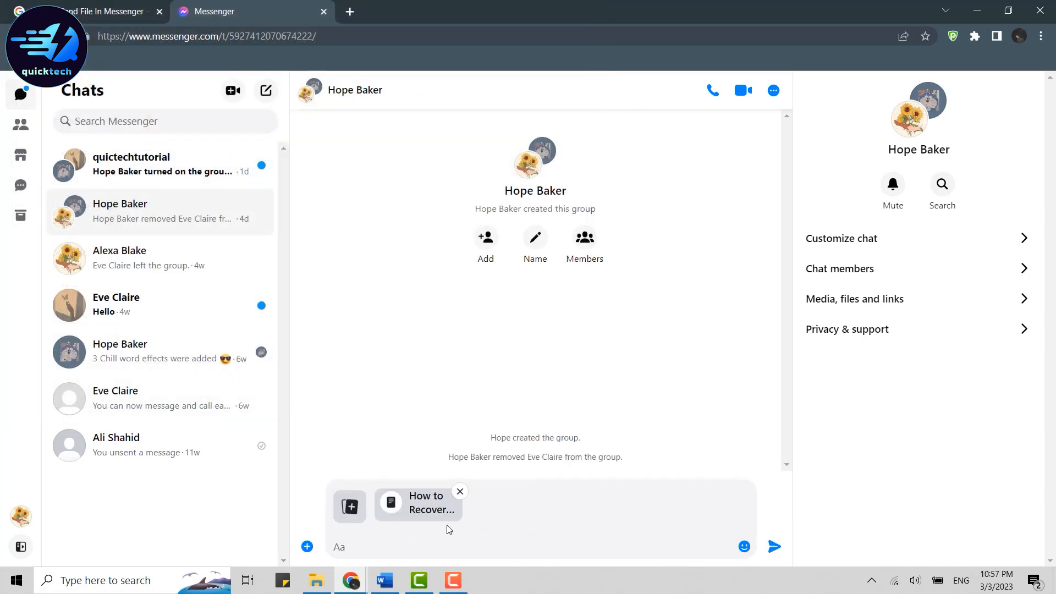
pyautogui.click(404, 547)
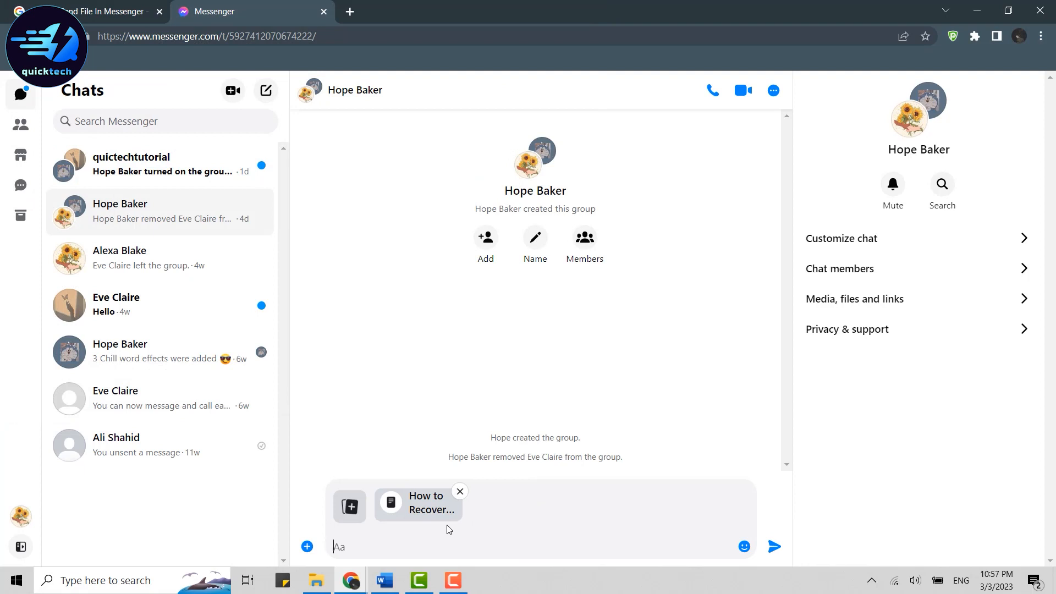